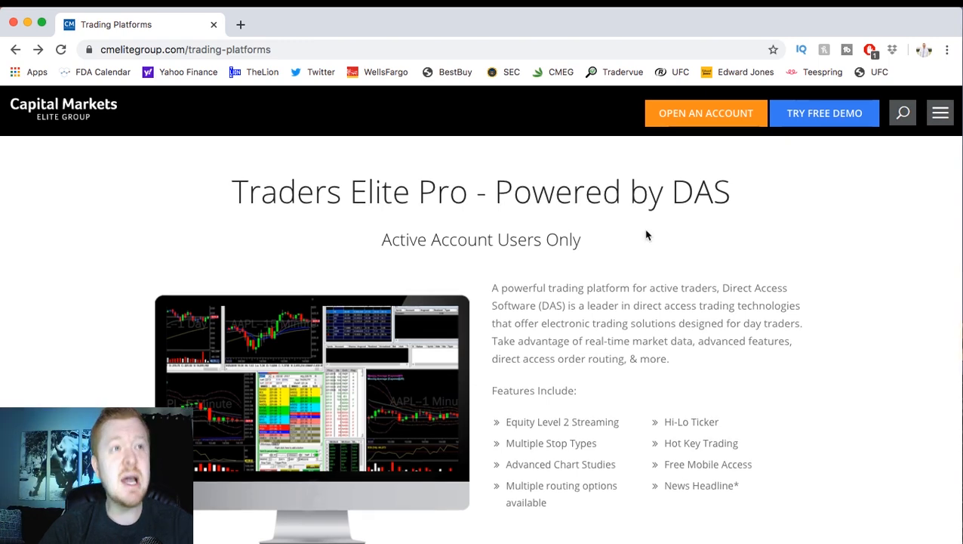
Scroll through the Traders Elite Pro feature list down to the open-account, free-demo and market-data options
scroll("down", 3)
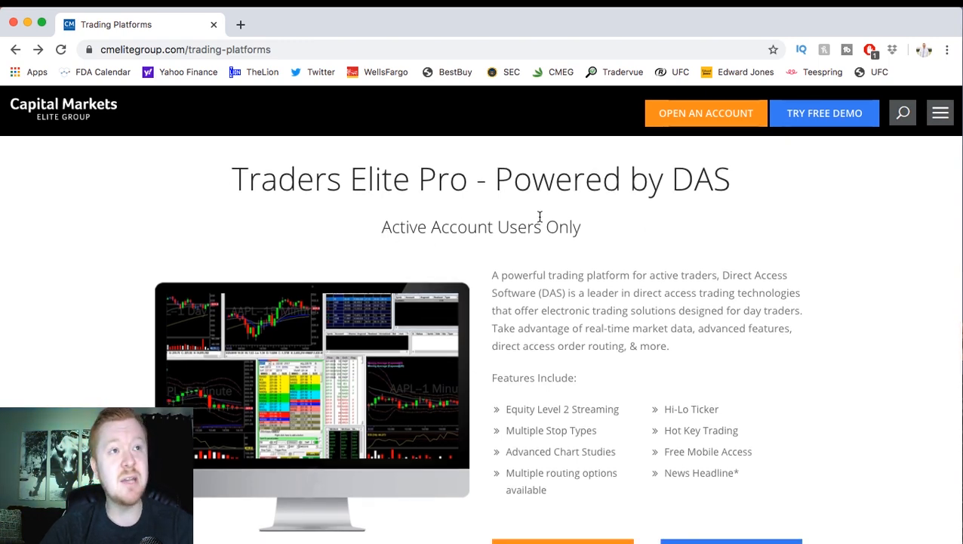
scroll("down", 3)
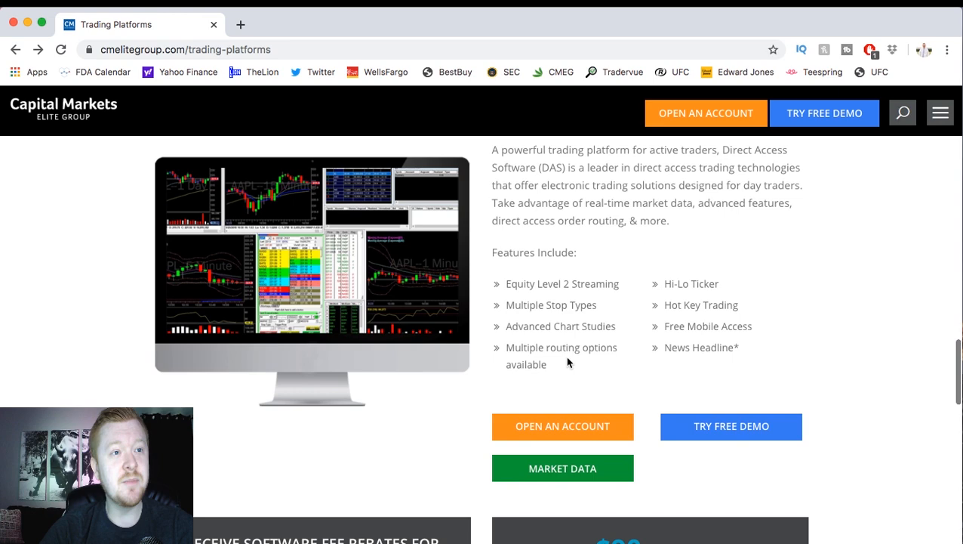
scroll("down", 3)
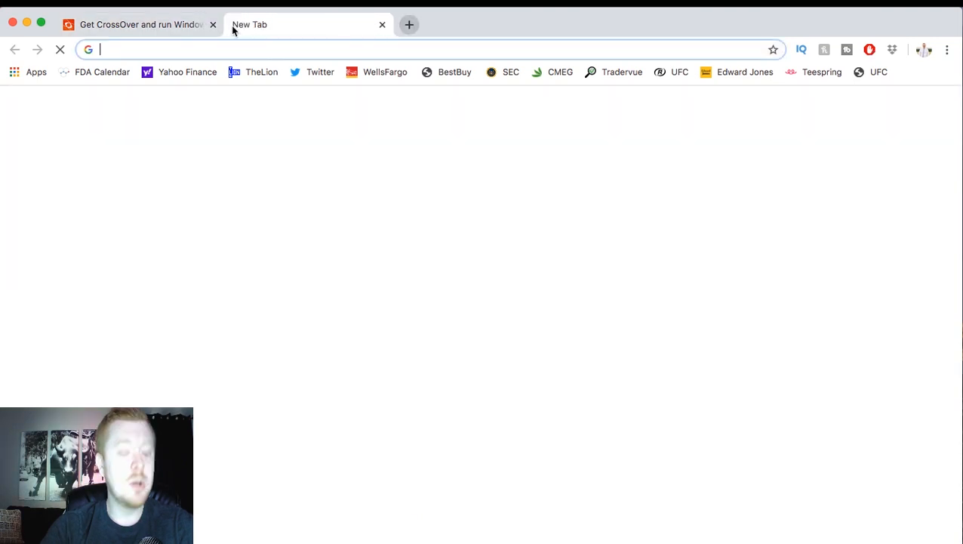
Search Google for 'crossover for mac' and reach the CodeWeavers store page with CrossOver Mac pricing
type("crossover for mac")
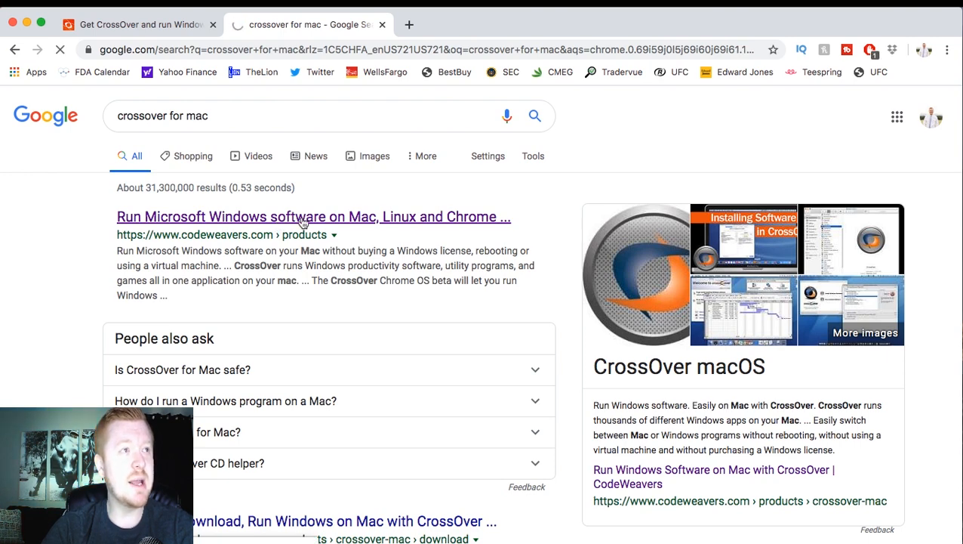
left_click(315, 218)
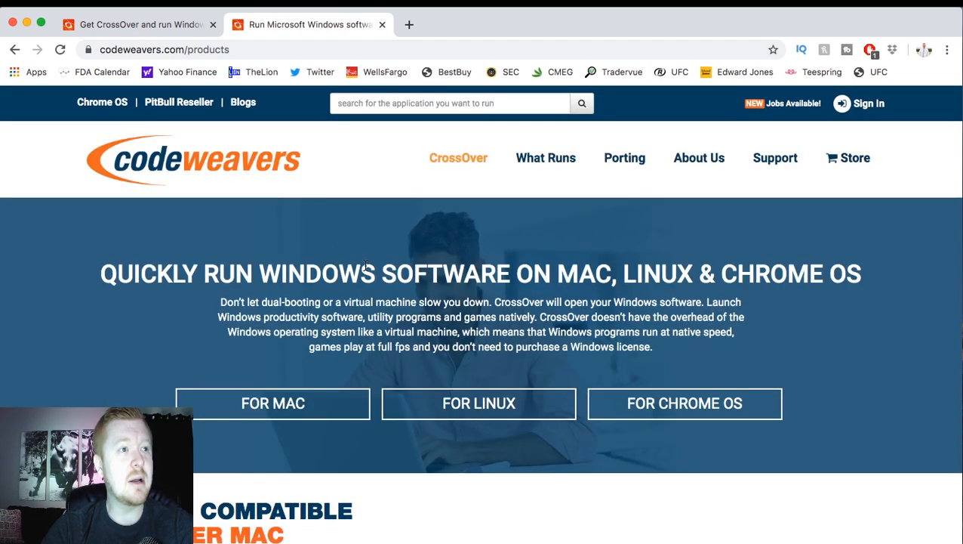
left_click(272, 401)
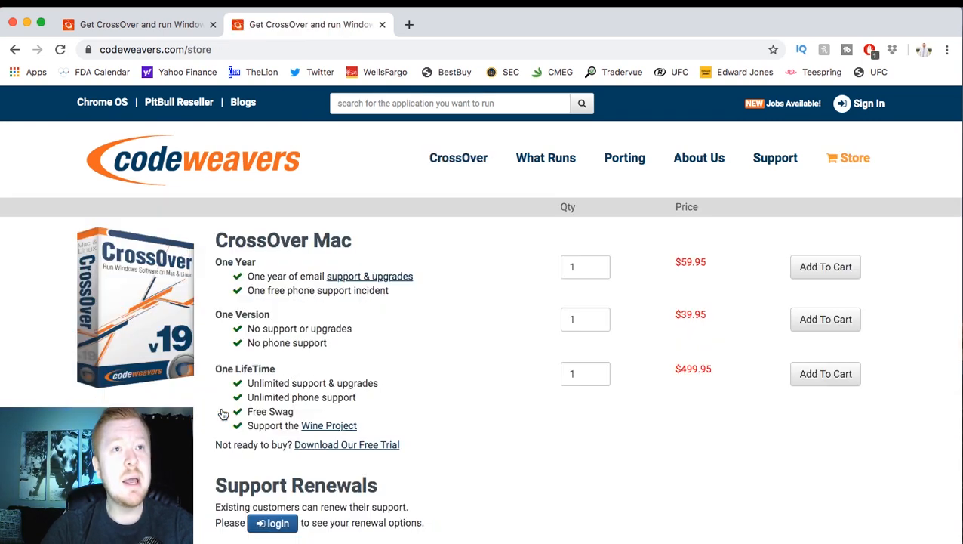
mouse_move(508, 345)
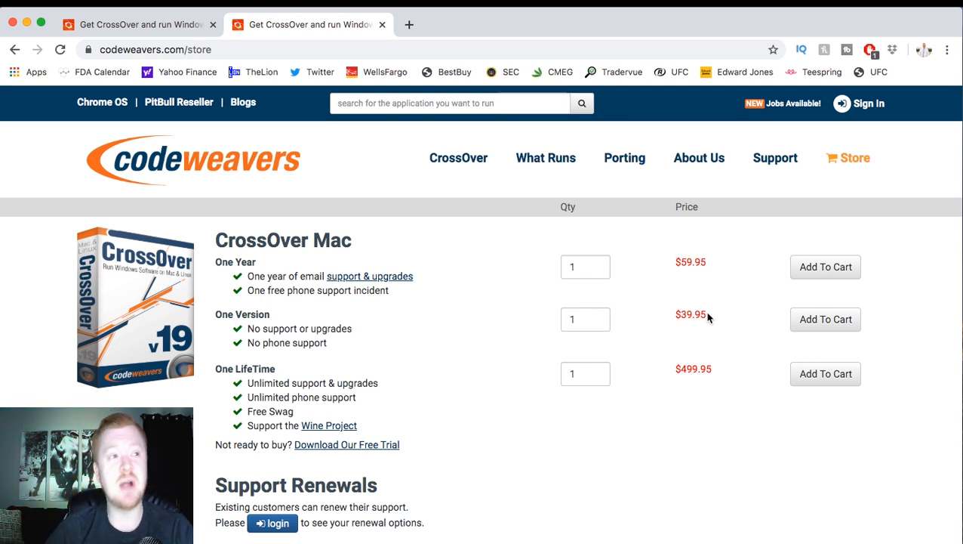
mouse_move(532, 295)
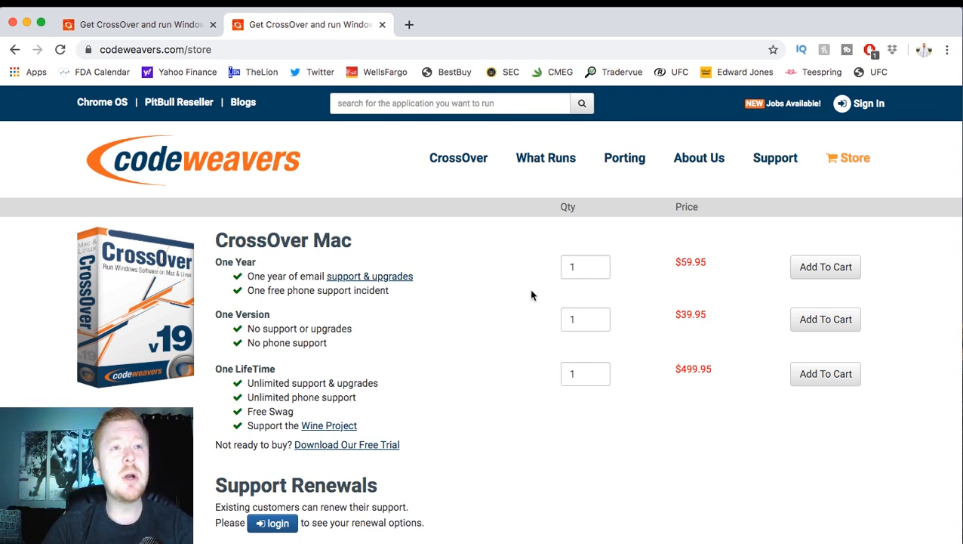
mouse_move(382, 25)
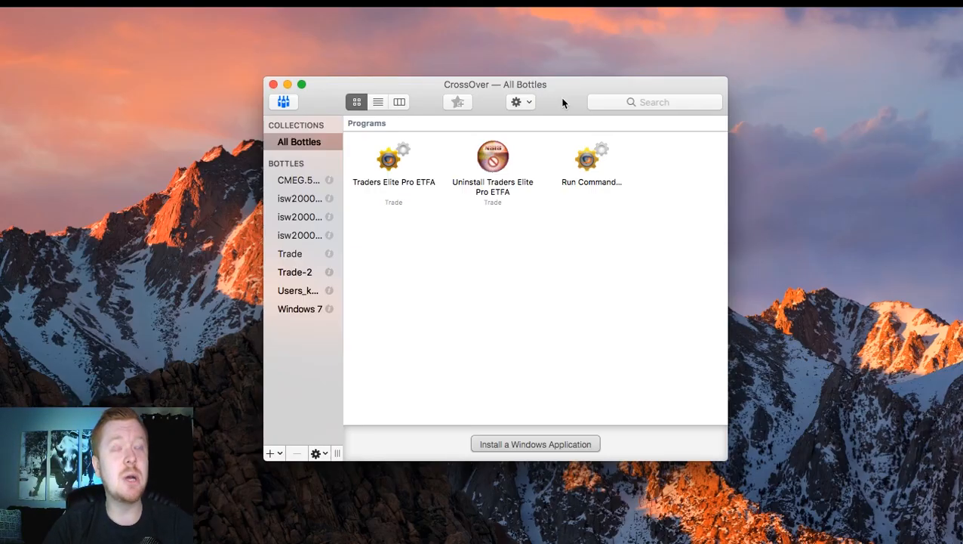
mouse_move(396, 160)
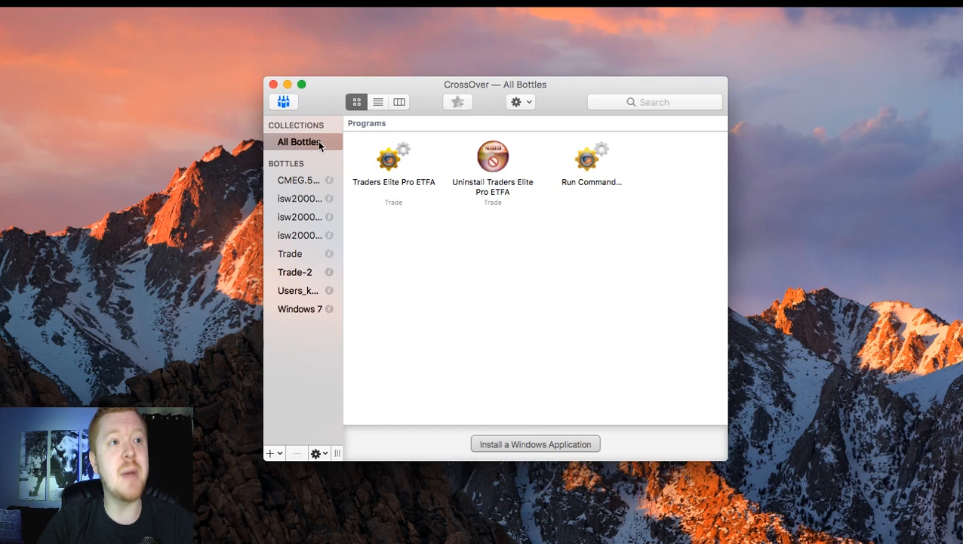
mouse_move(517, 444)
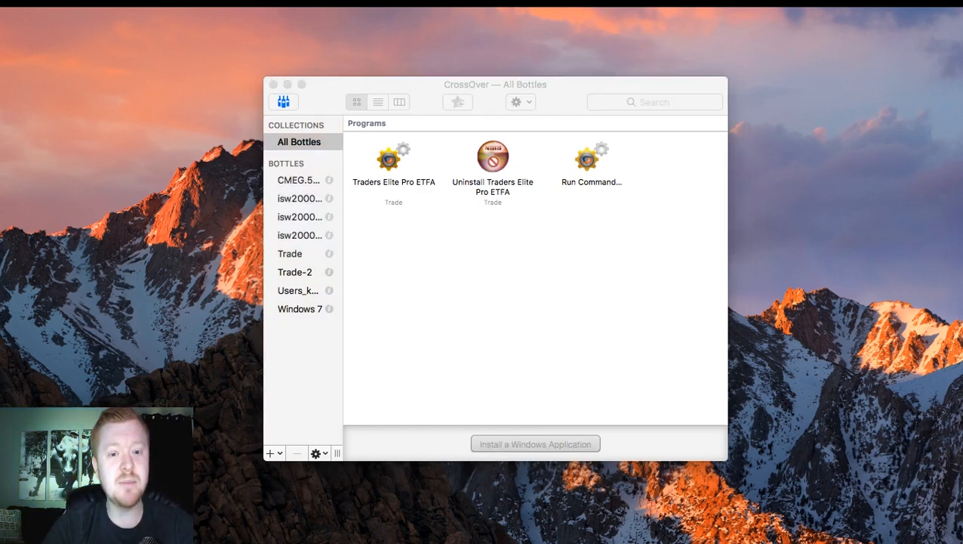
left_click(535, 444)
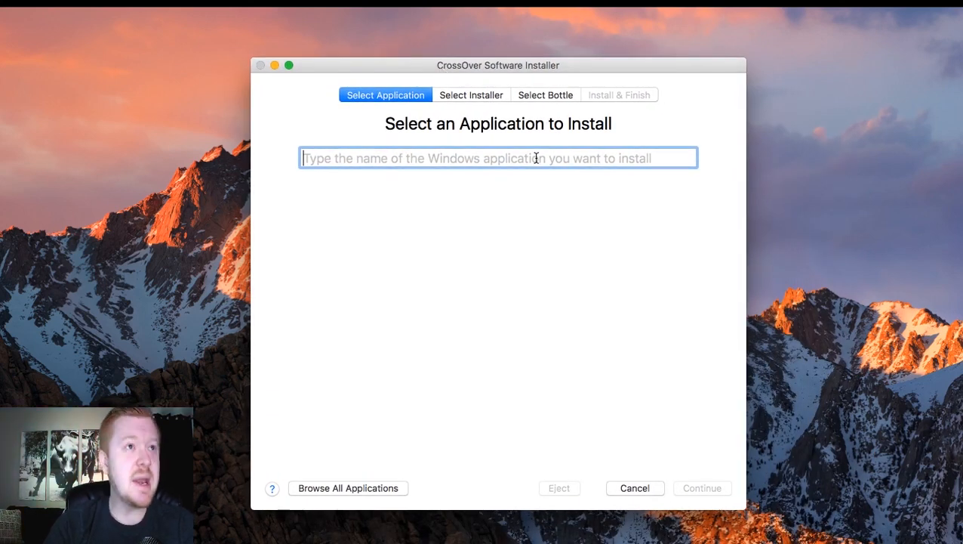
type("T")
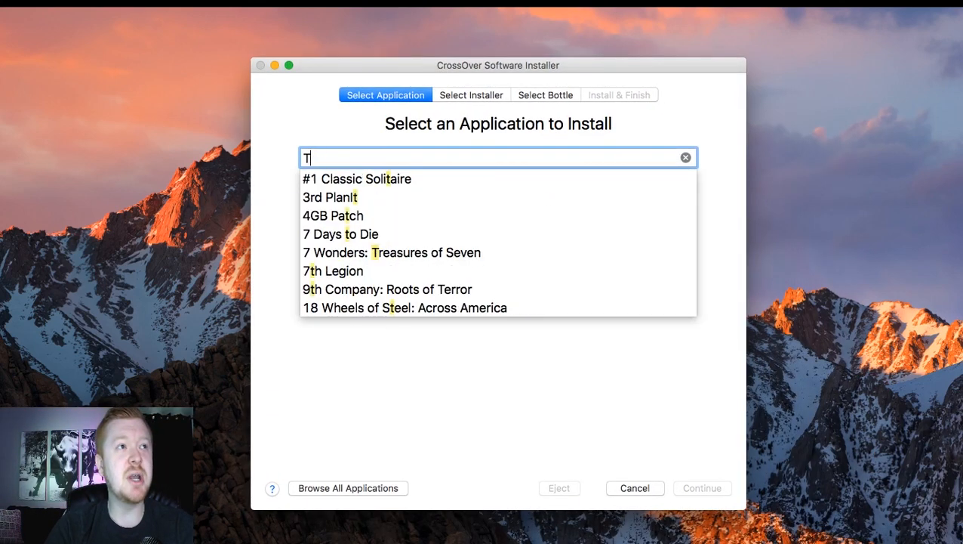
left_click(686, 157)
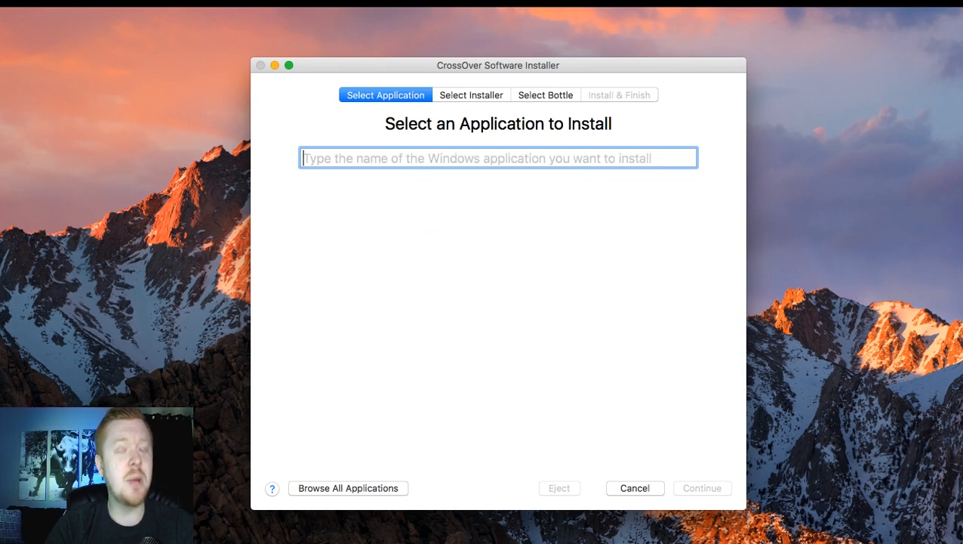
type("Traders Elite Pro")
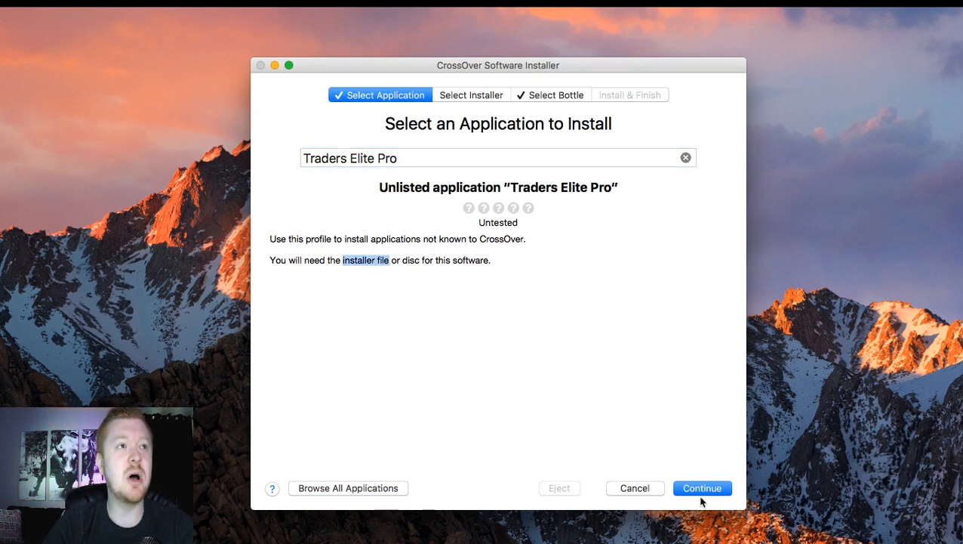
left_click(701, 488)
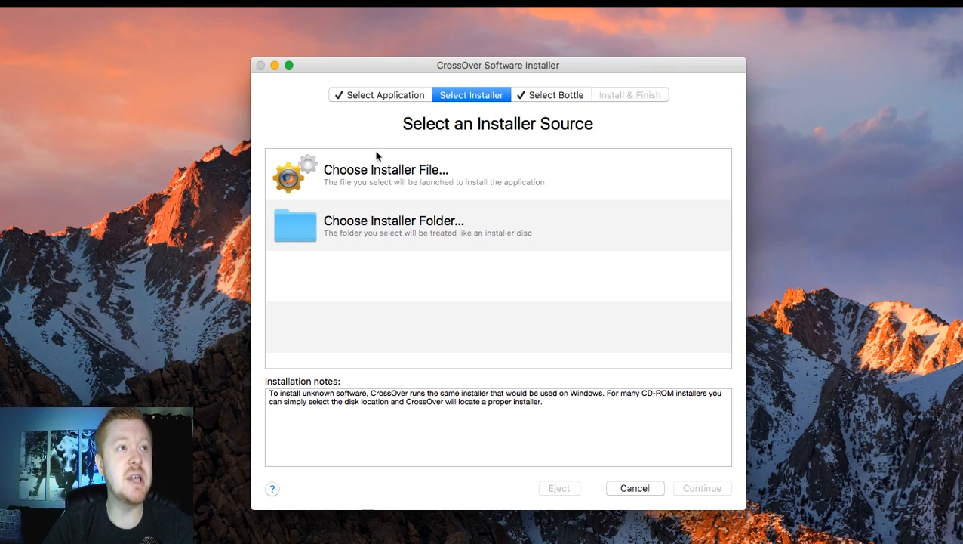
left_click(387, 169)
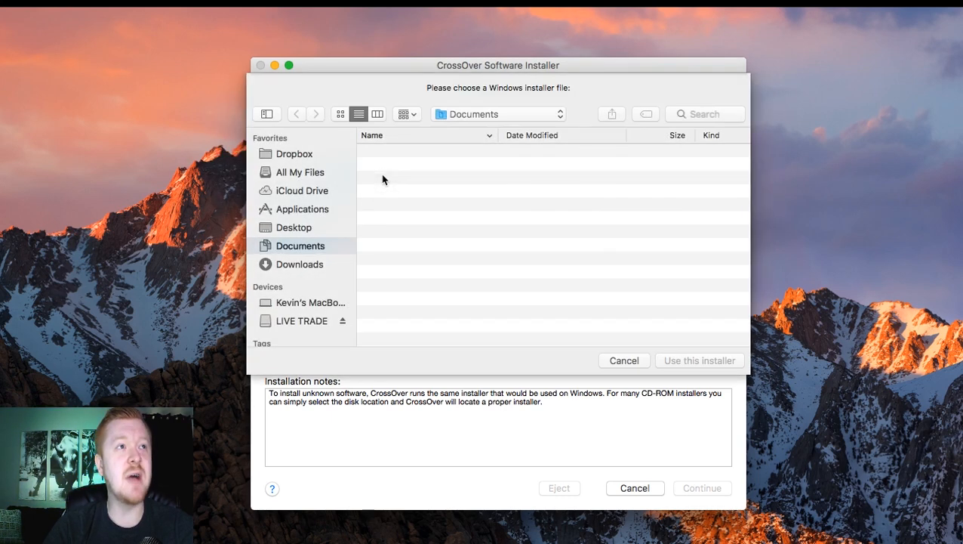
left_click(623, 359)
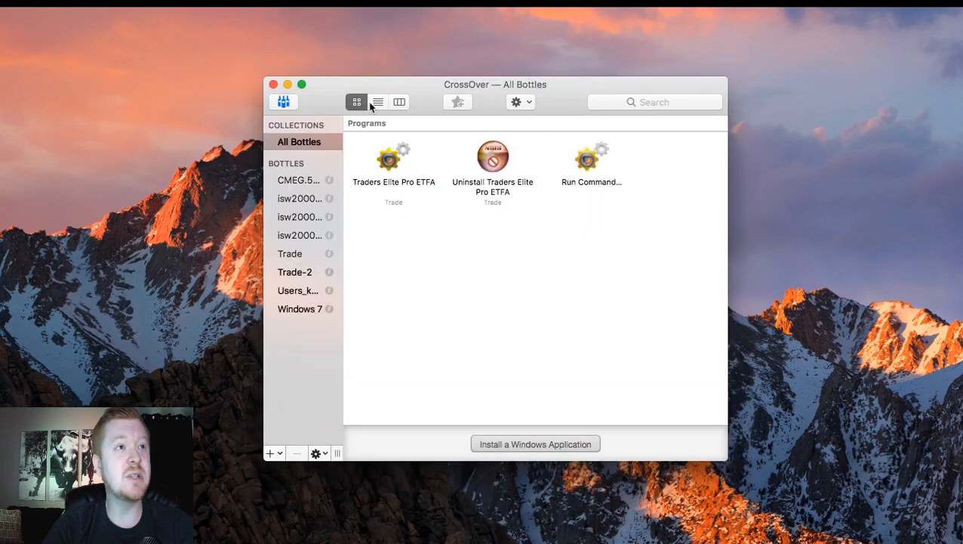
Select the Trade bottle in the sidebar to list its Traders Elite Pro programs and control panels
left_click(393, 159)
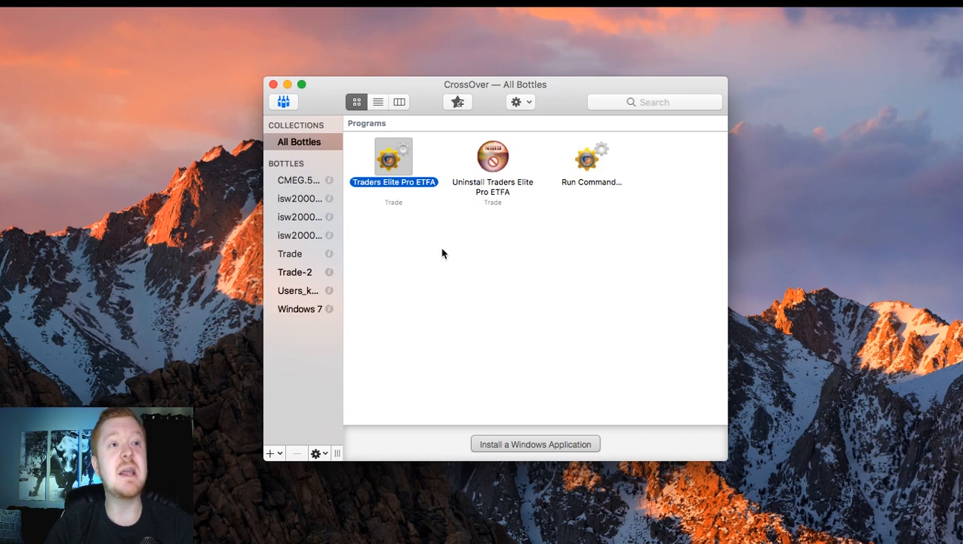
mouse_move(423, 204)
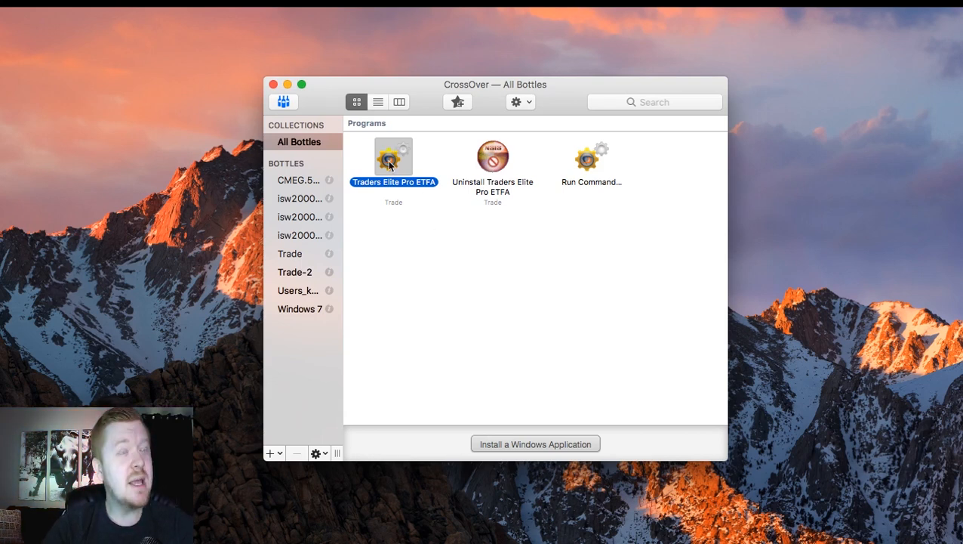
right_click(393, 159)
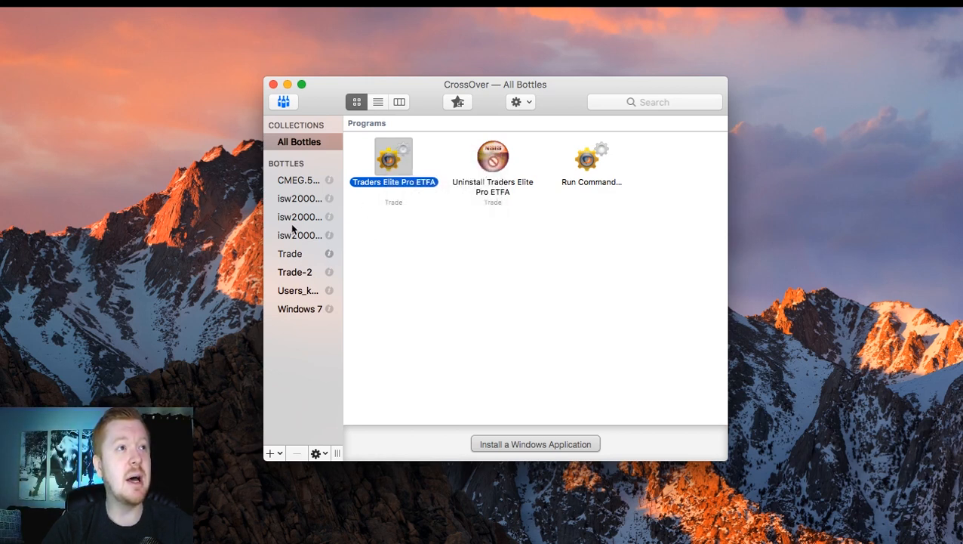
left_click(290, 253)
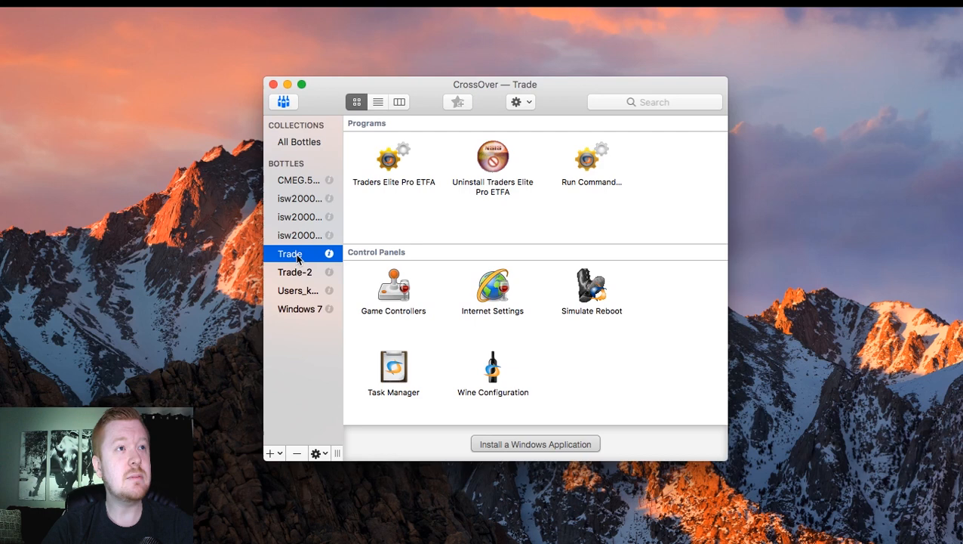
left_click(329, 254)
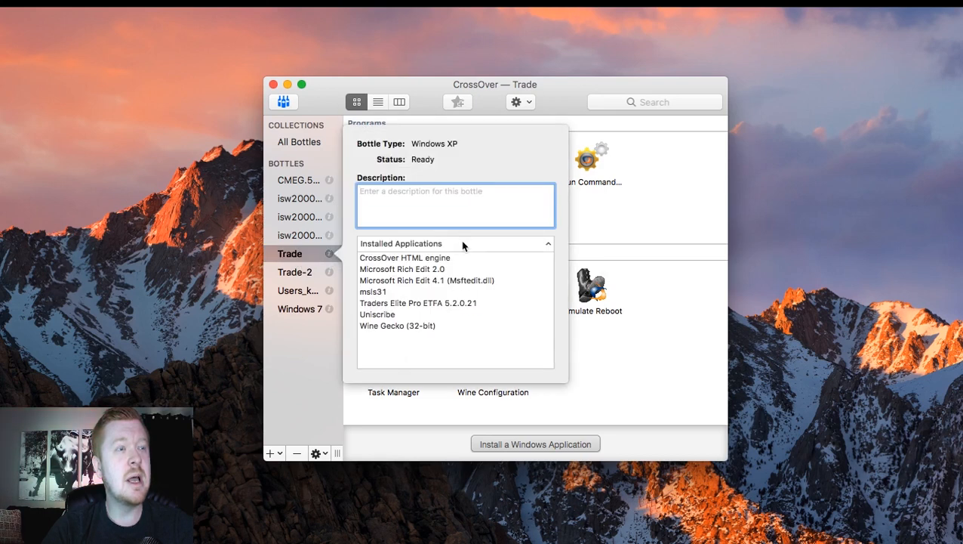
mouse_move(447, 336)
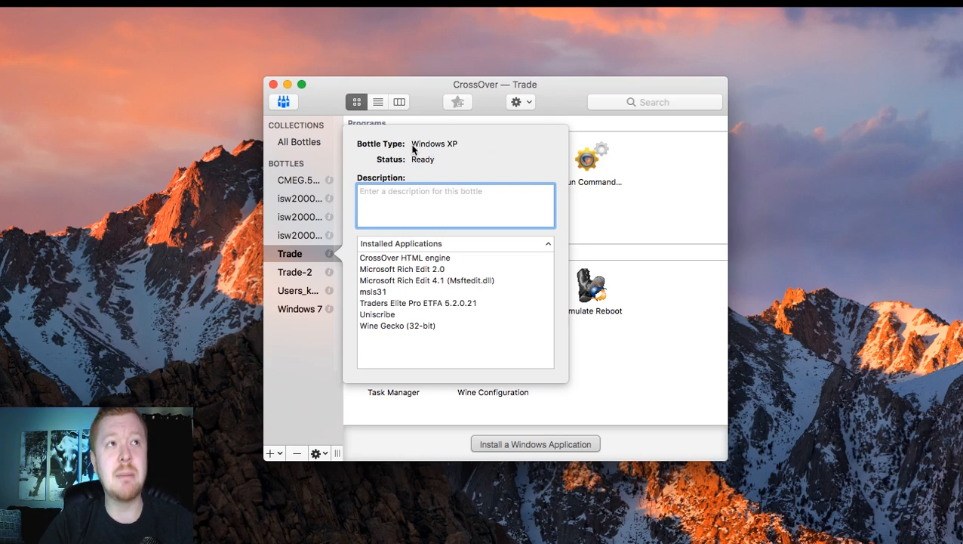
mouse_move(459, 148)
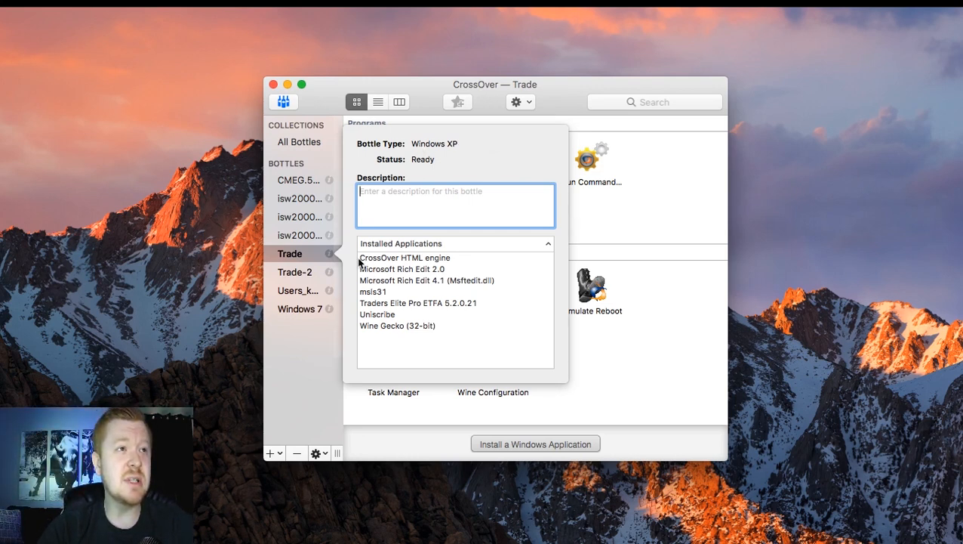
left_click(404, 257)
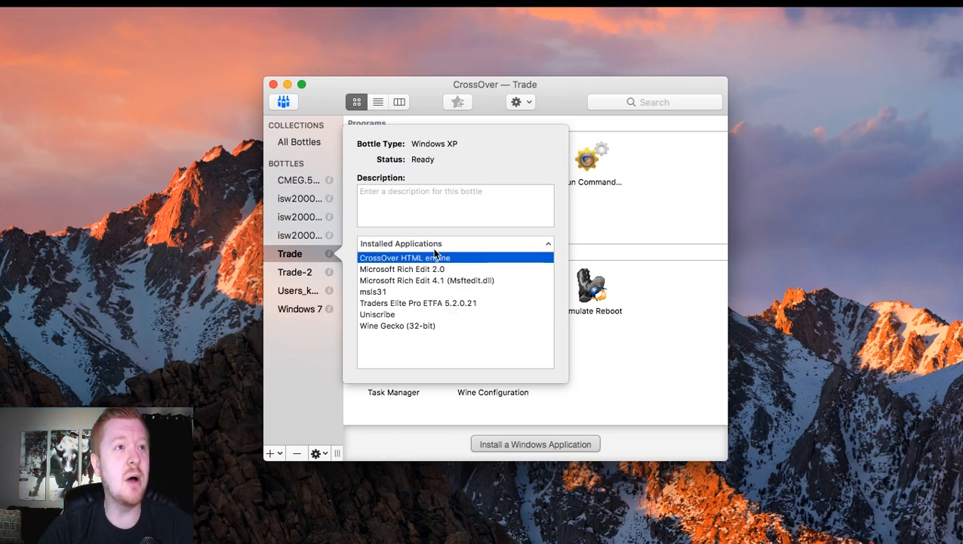
mouse_move(514, 238)
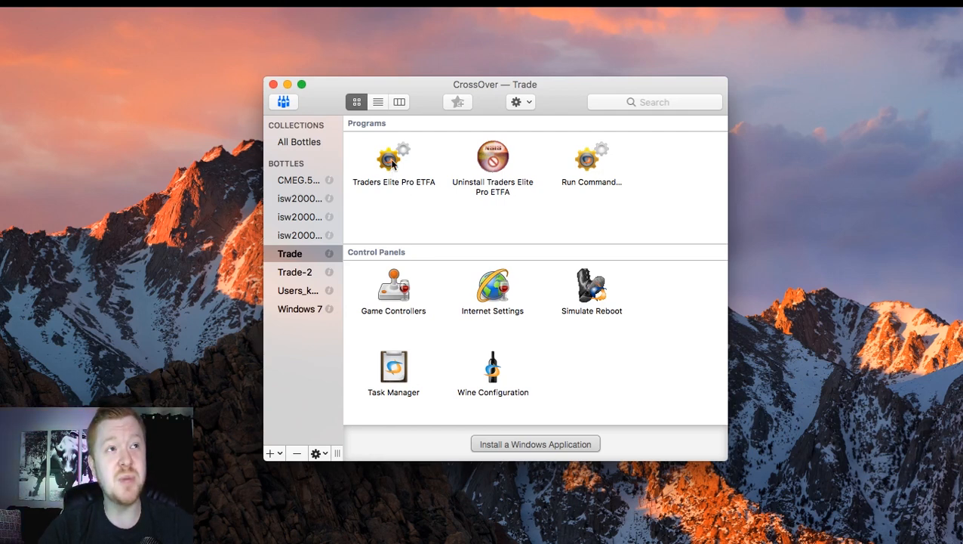
Launch Traders Elite Pro ETFA from the Trade bottle and focus the User ID field of its CME Group login
left_click(392, 159)
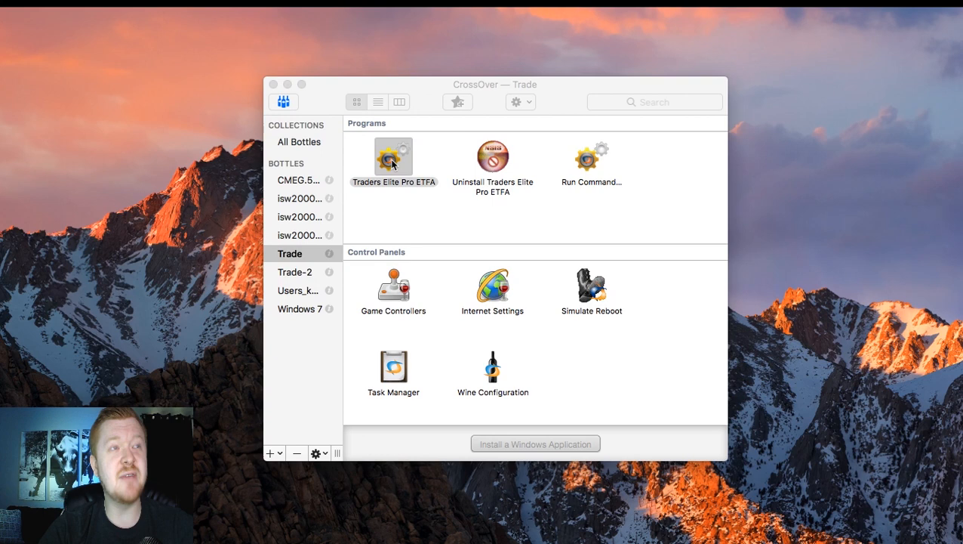
double_click(393, 157)
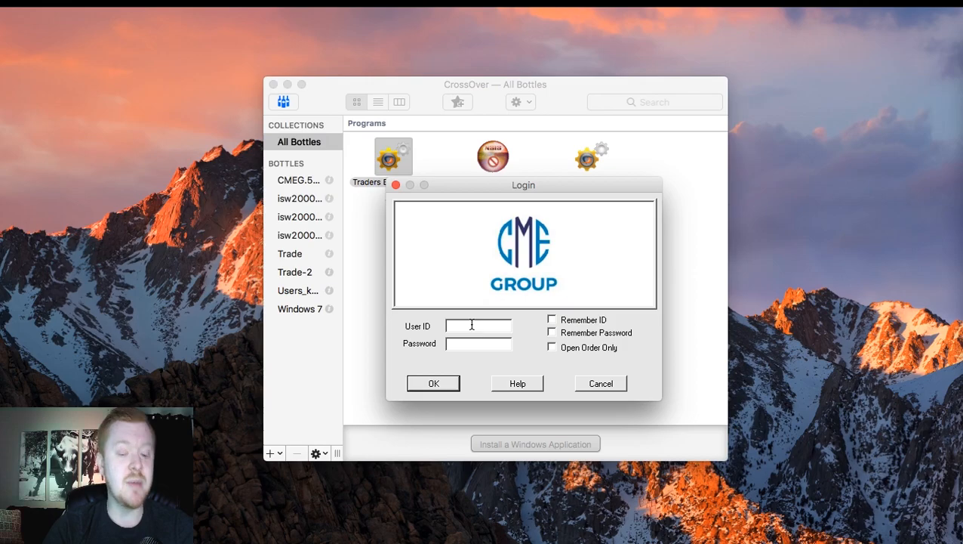
left_click(434, 384)
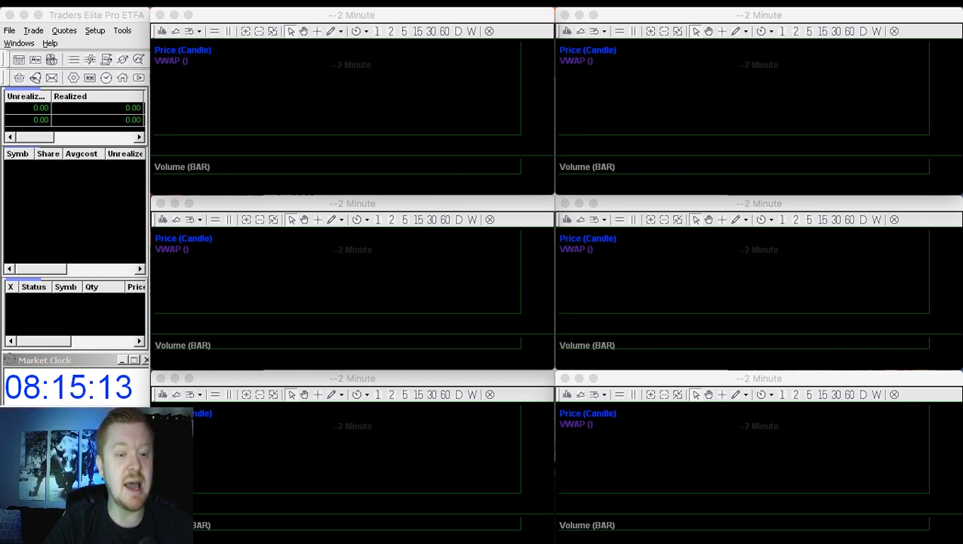
mouse_move(668, 323)
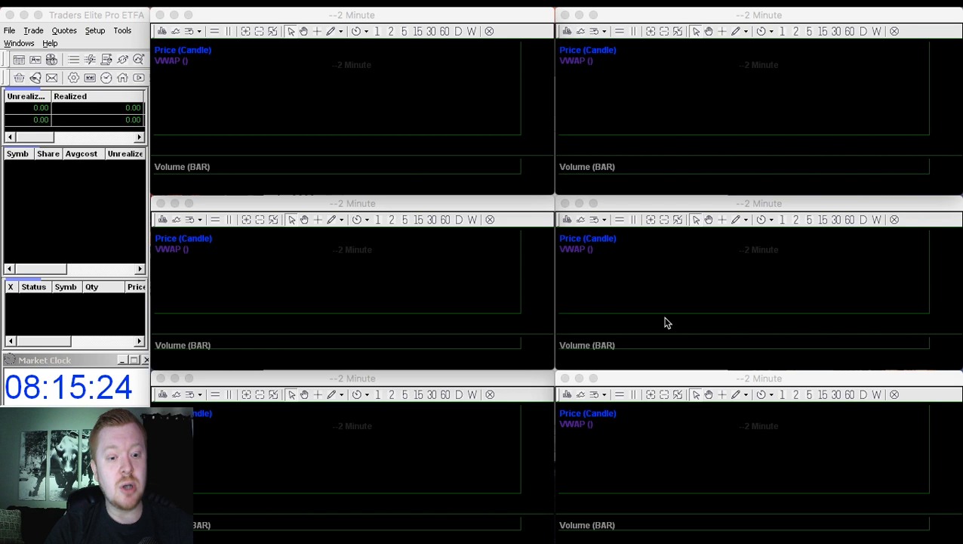
mouse_move(148, 323)
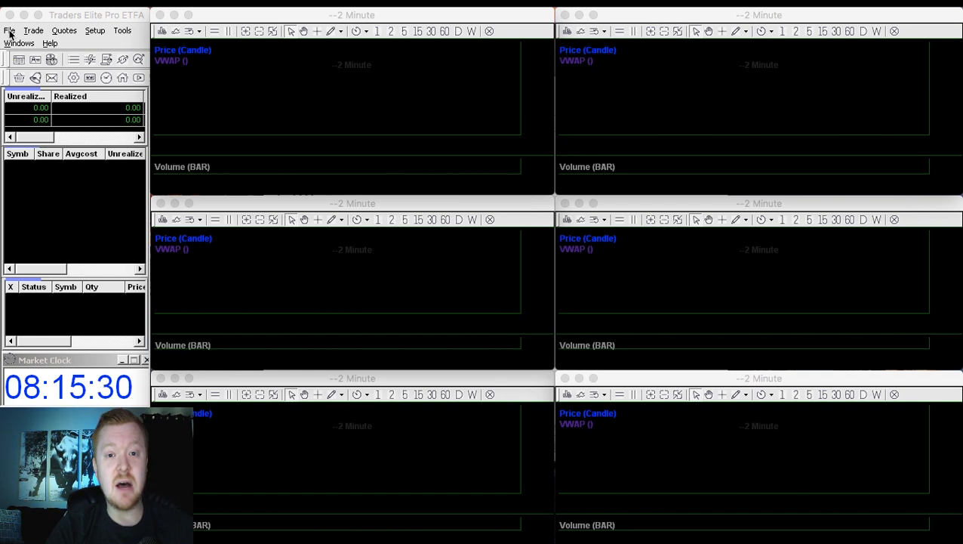
left_click(9, 31)
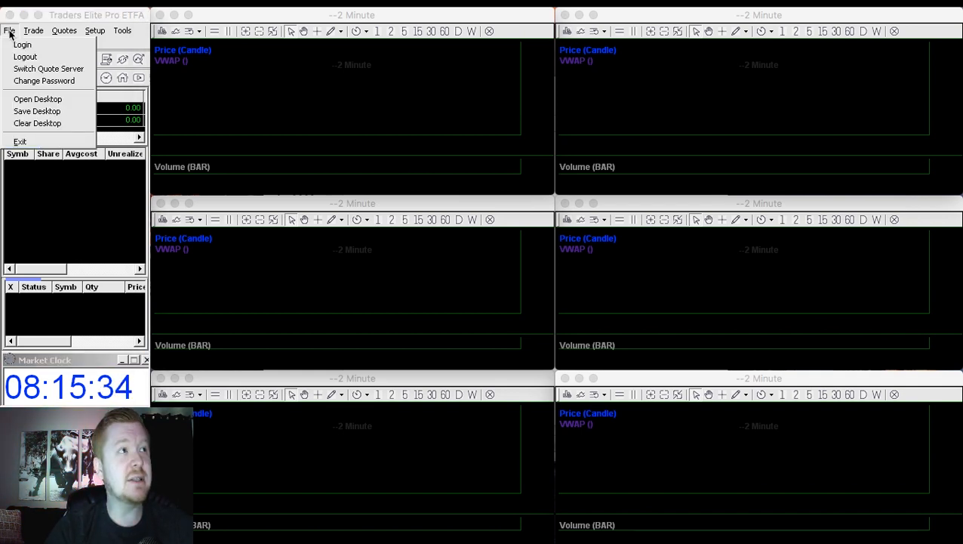
left_click(36, 112)
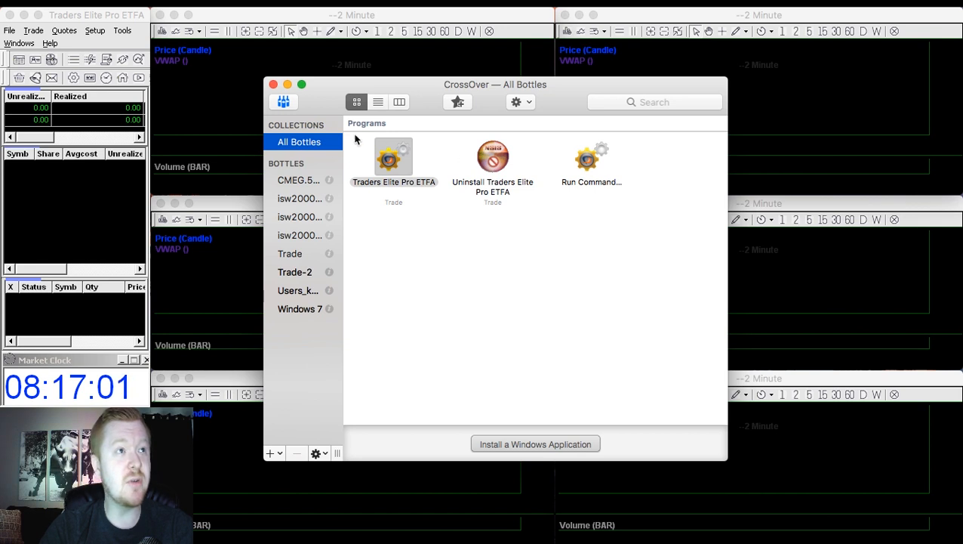
mouse_move(452, 263)
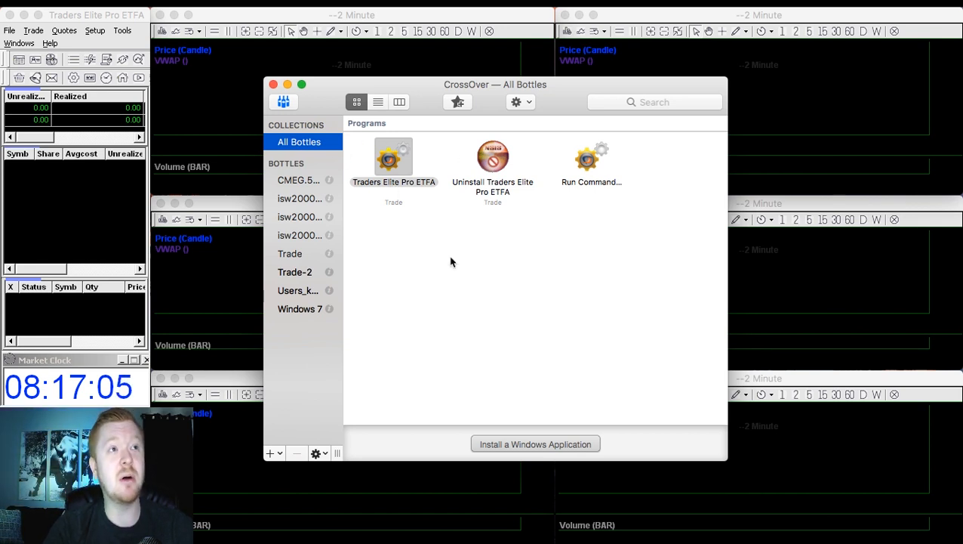
mouse_move(402, 240)
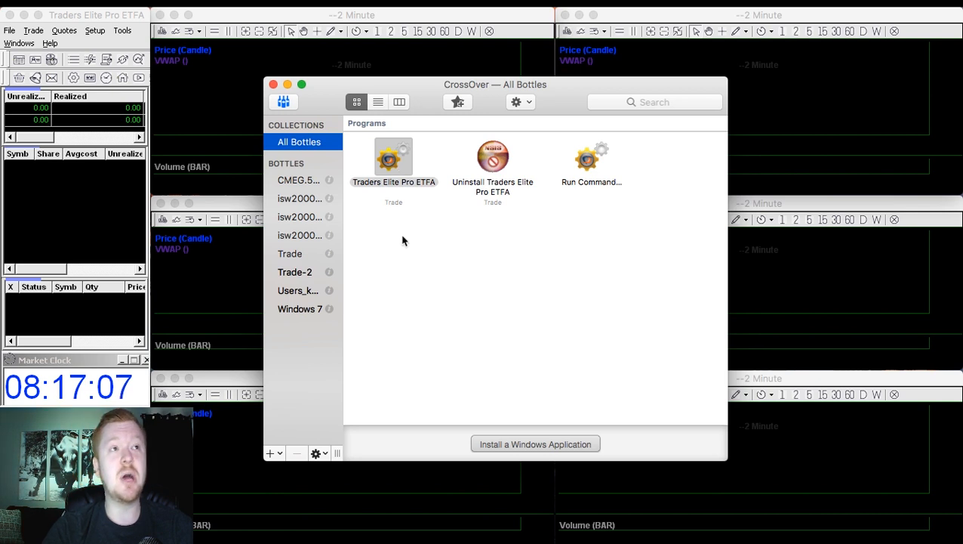